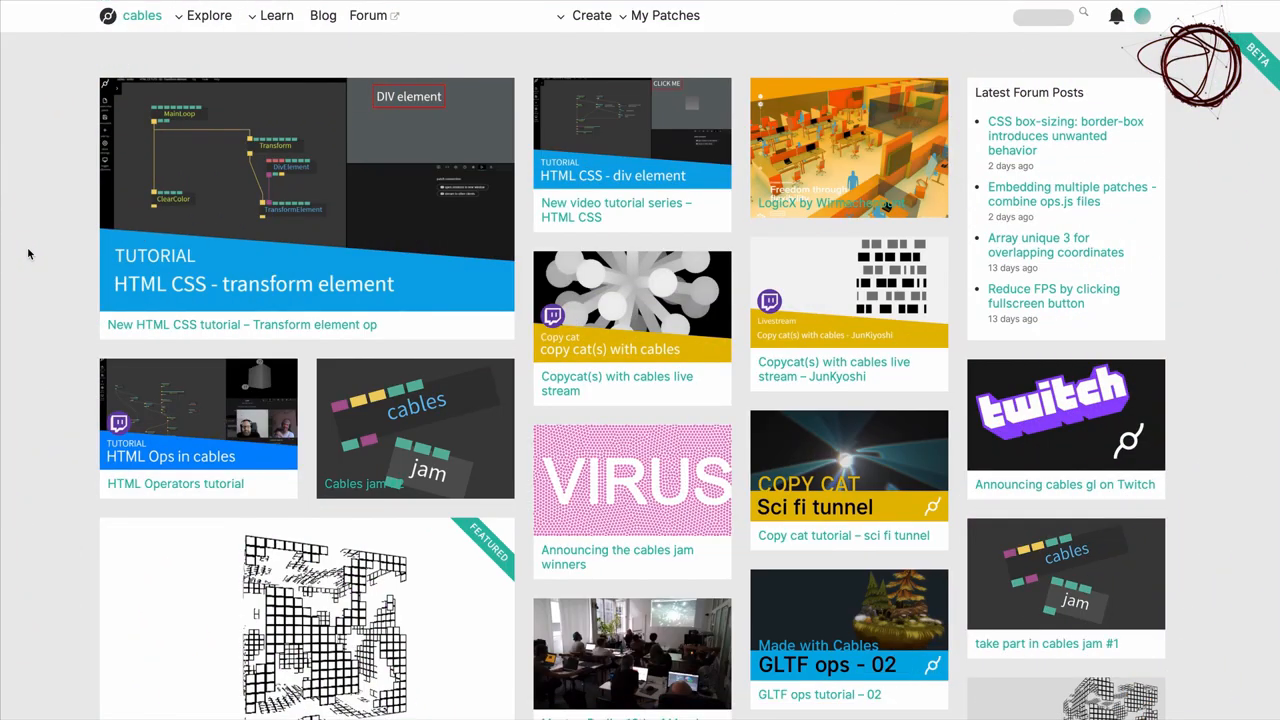
Step: Scroll the Fluorite patch page, then open the patch actions menu in the top navigation
scroll("down", 3)
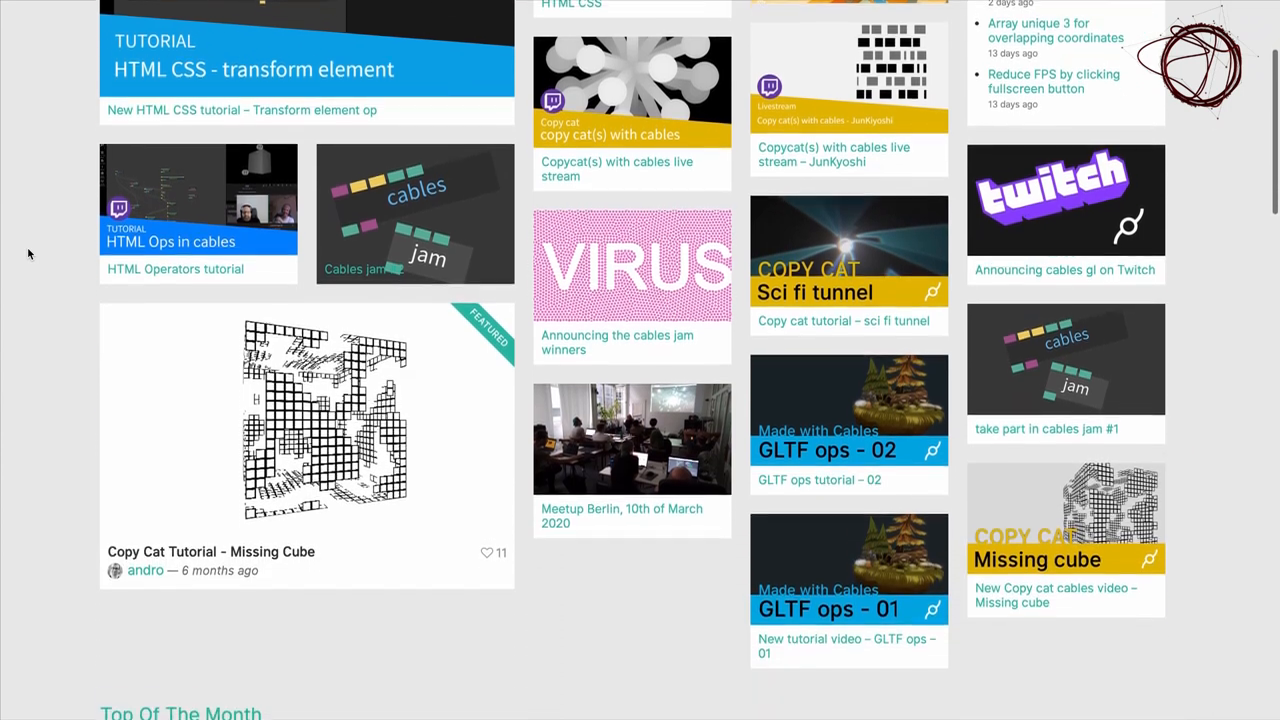
scroll("down", 3)
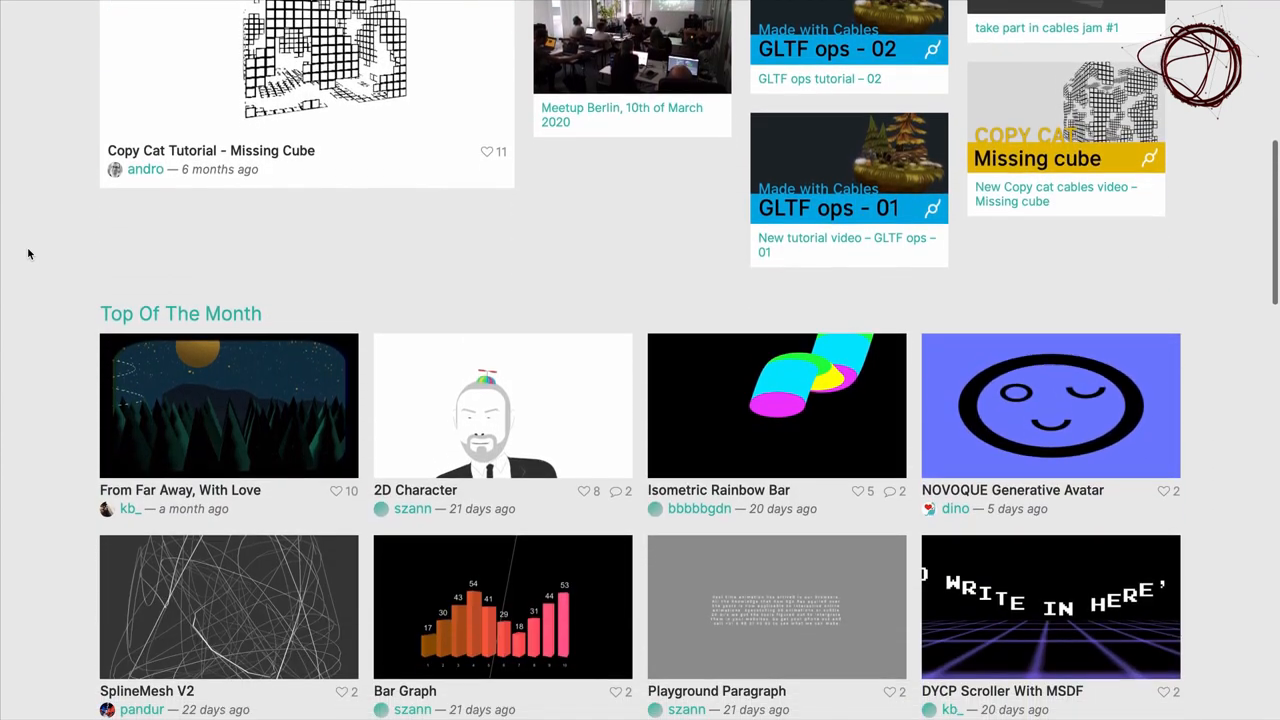
scroll("down", 3)
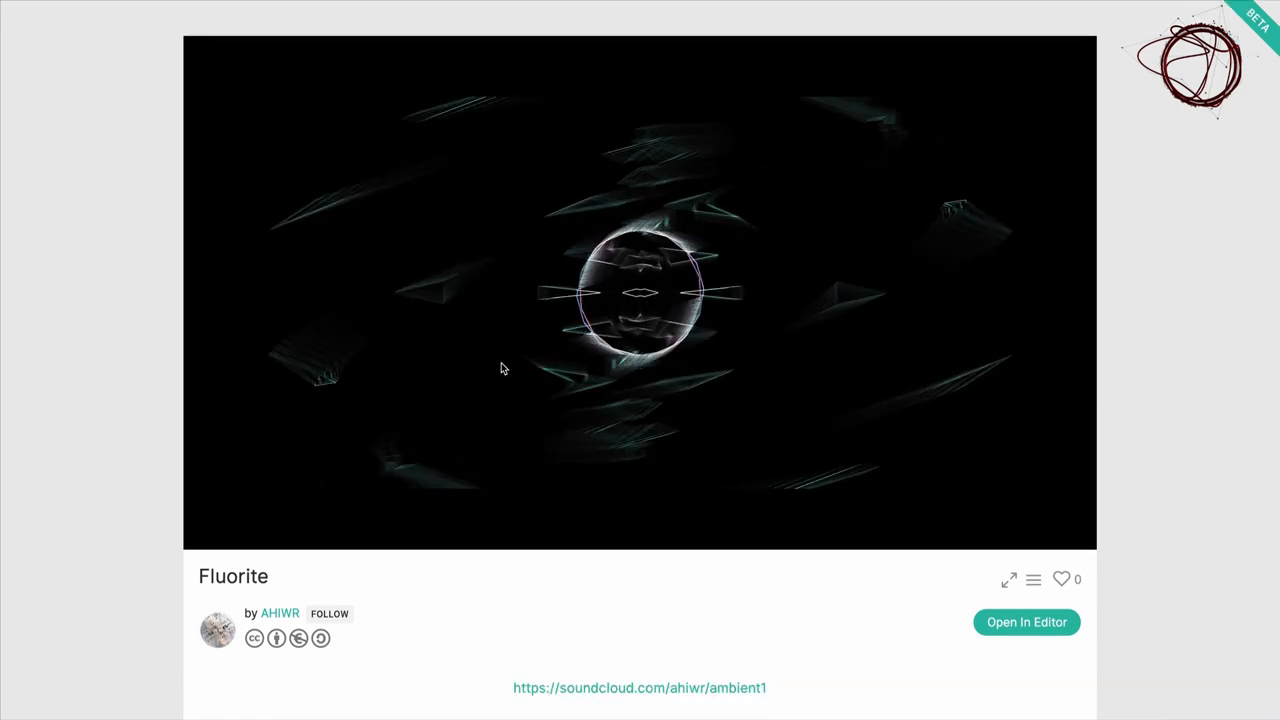
scroll("down", 3)
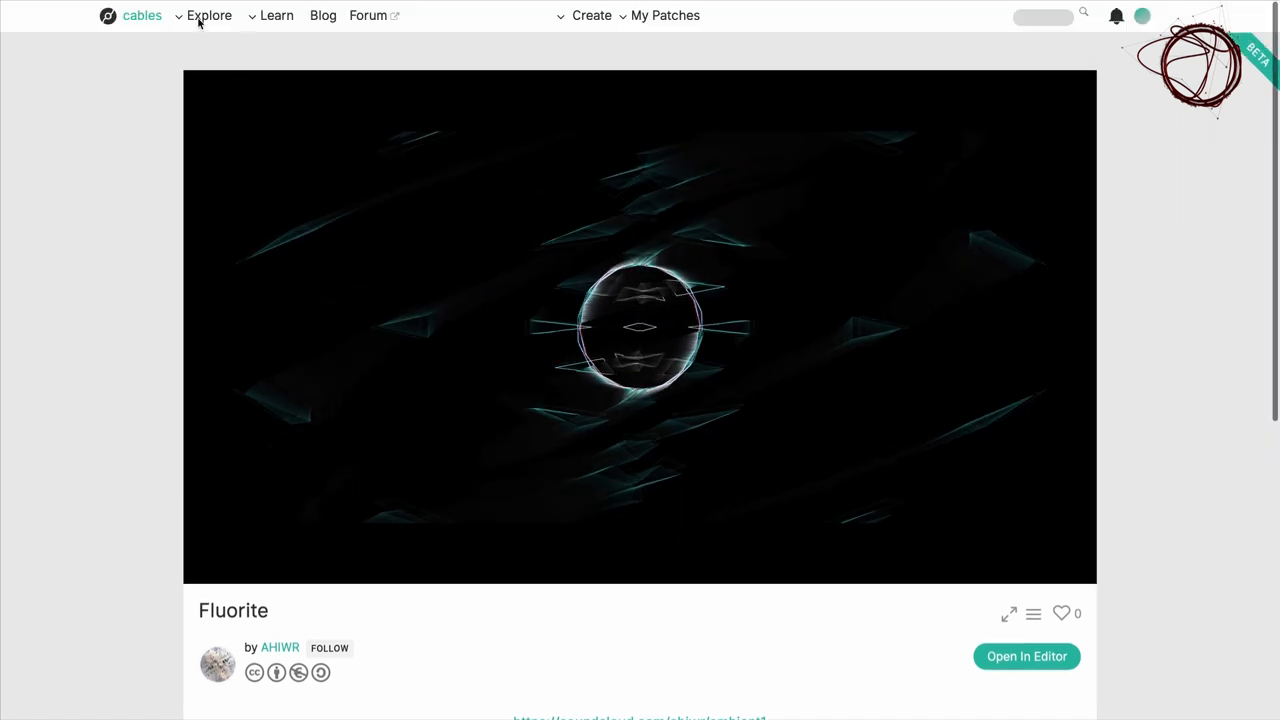
left_click(277, 15)
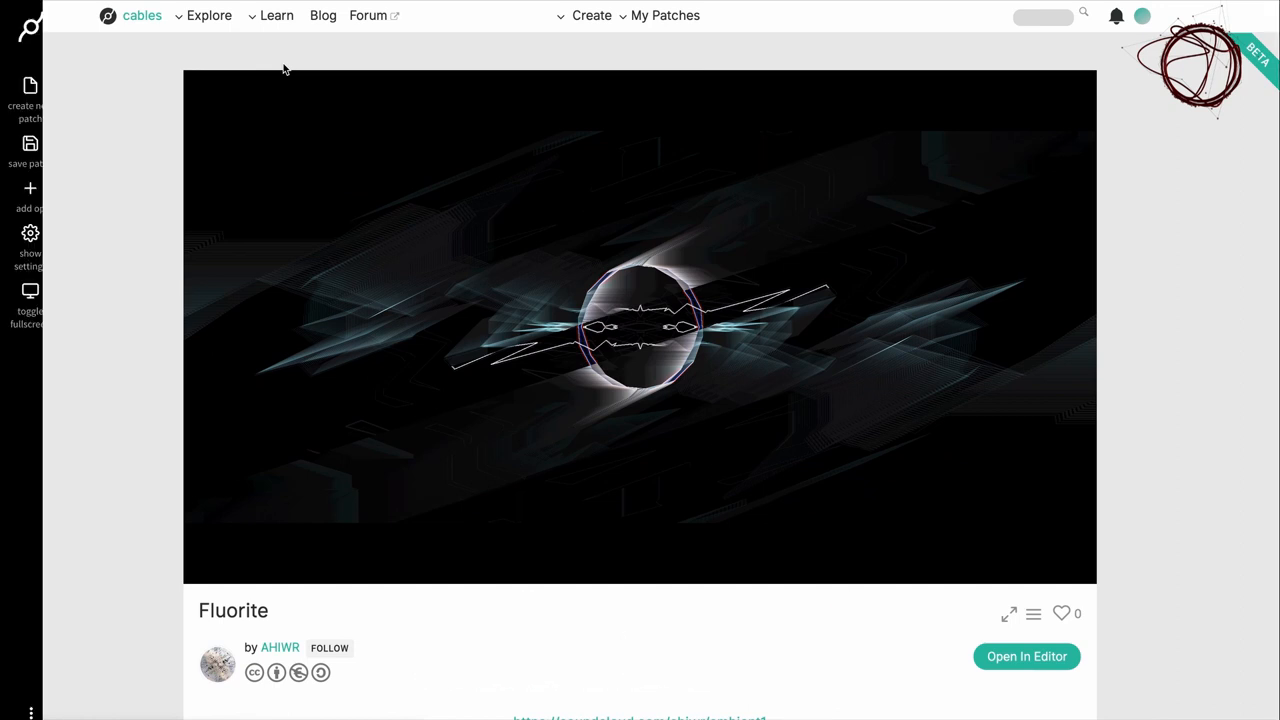
Step: Open the new project in the editor and add a SimpleAnim op
left_click(1026, 656)
type("simpl")
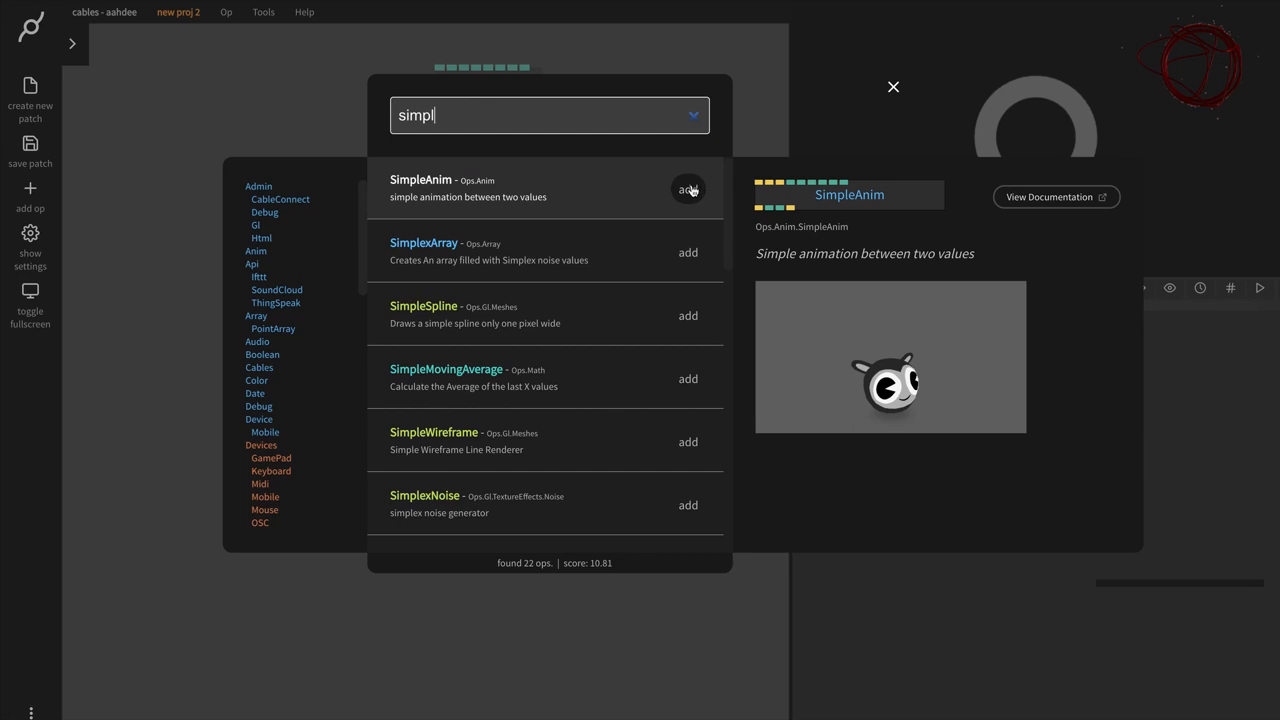
left_click(688, 189)
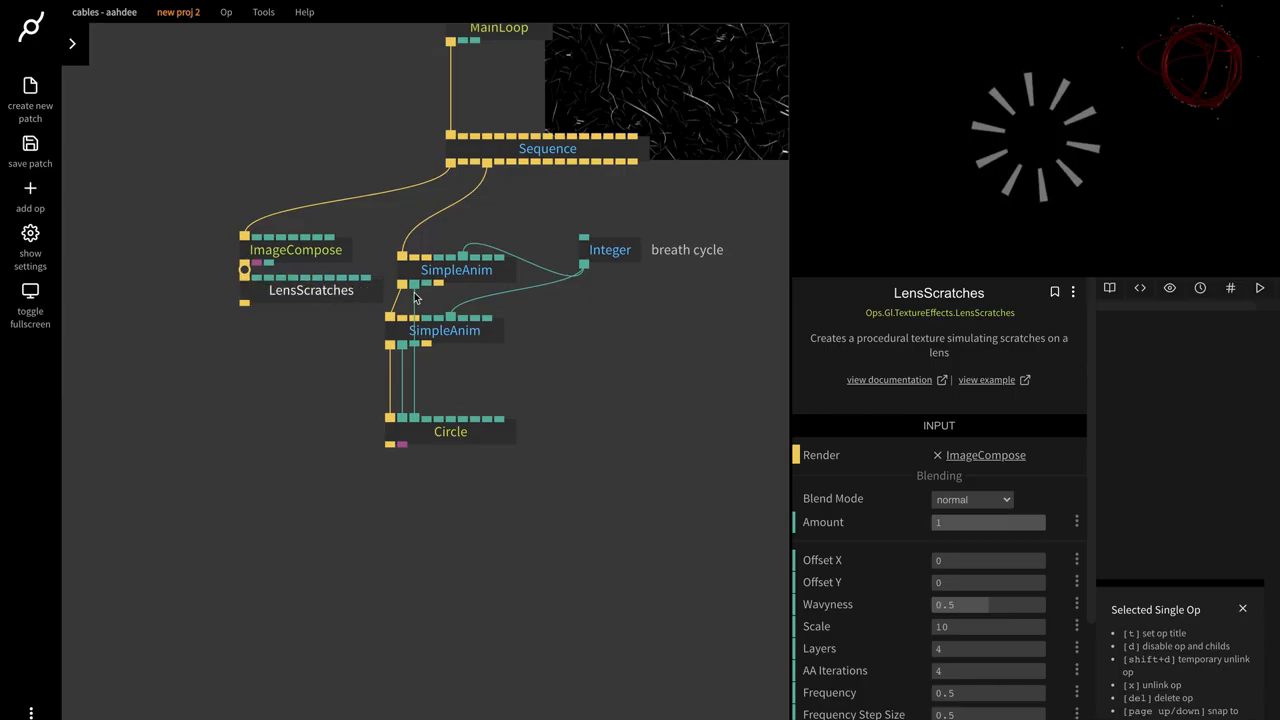
Step: Search 'mater' to add BasicMaterial, then search 'ful' for FullscreenRectangle
type("mater")
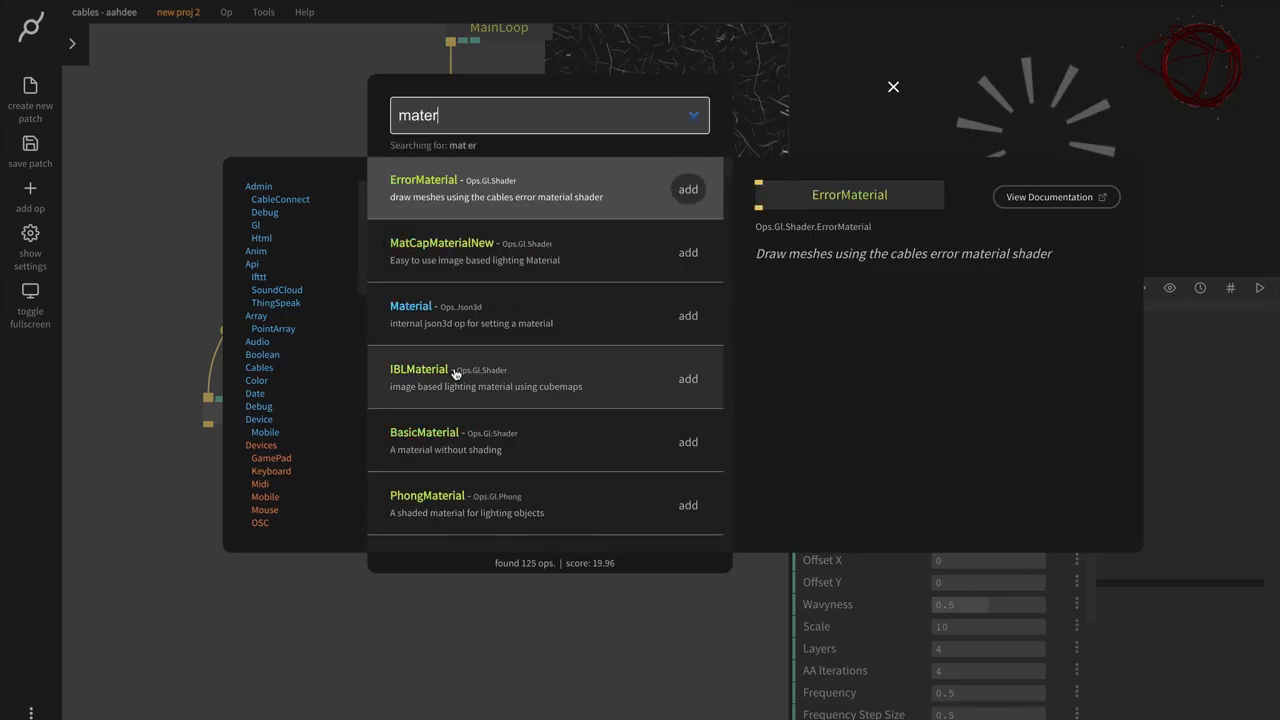
left_click(688, 441)
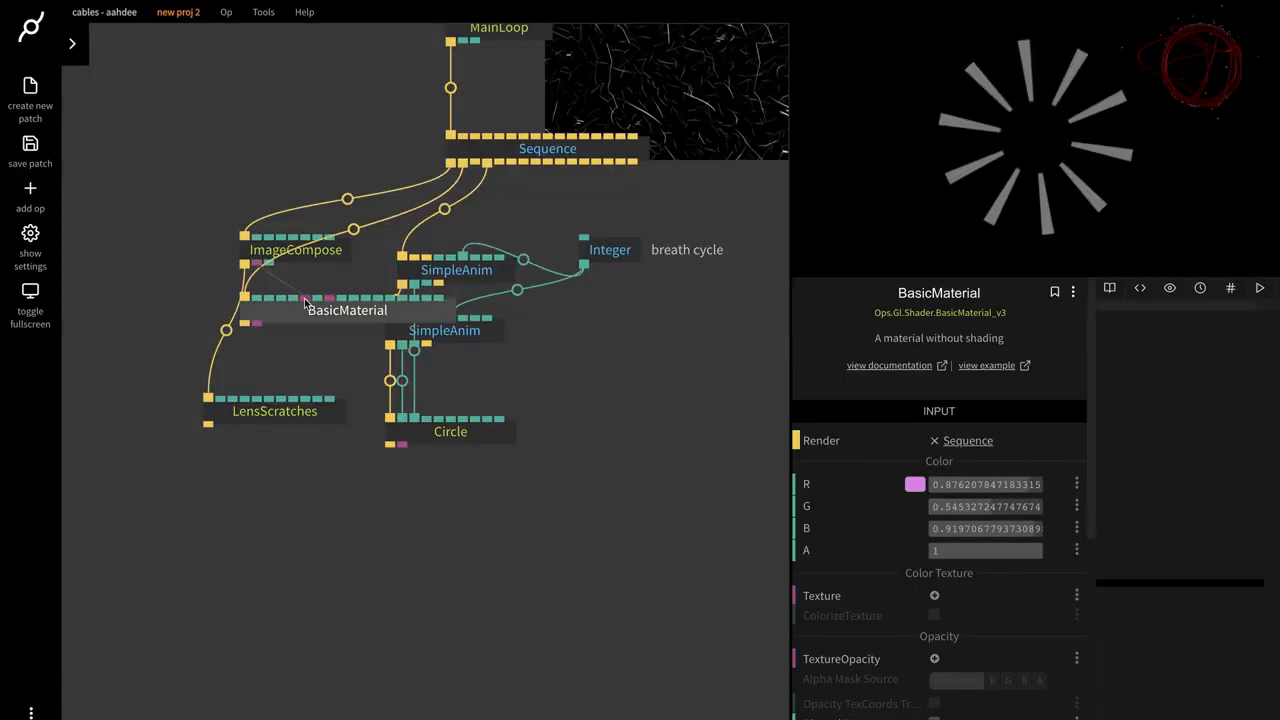
type("ful")
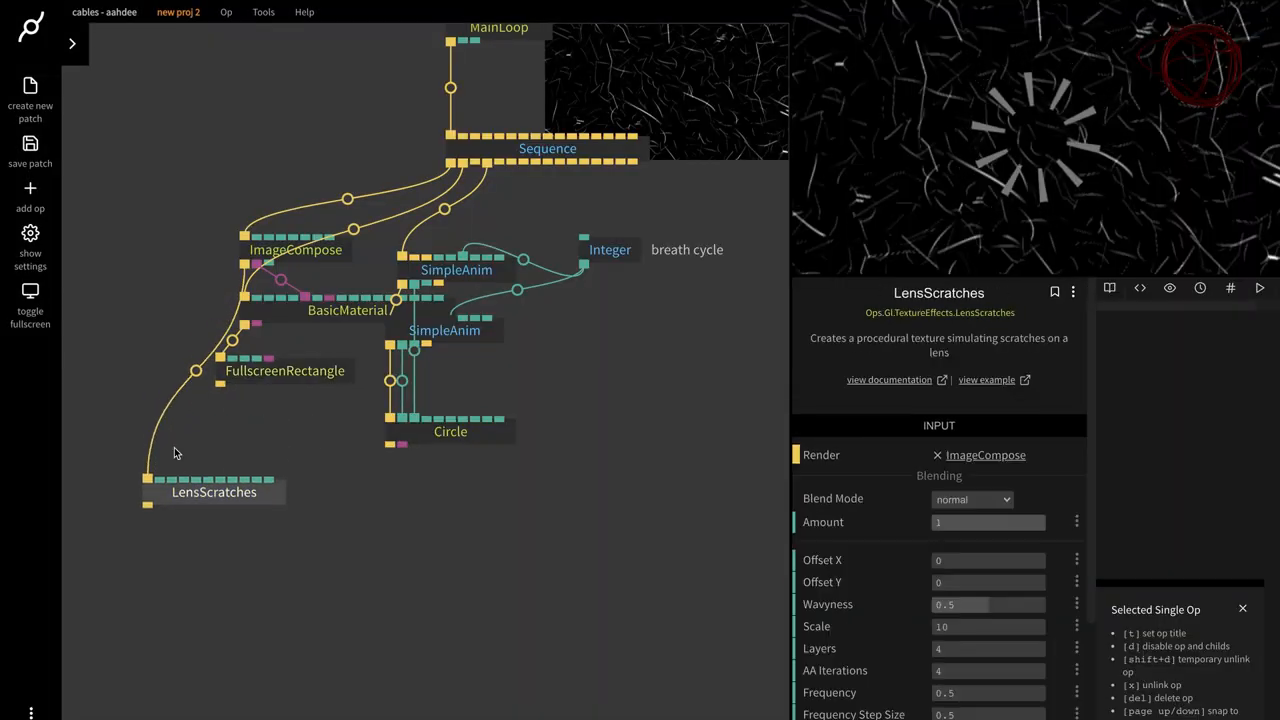
left_click(347, 310)
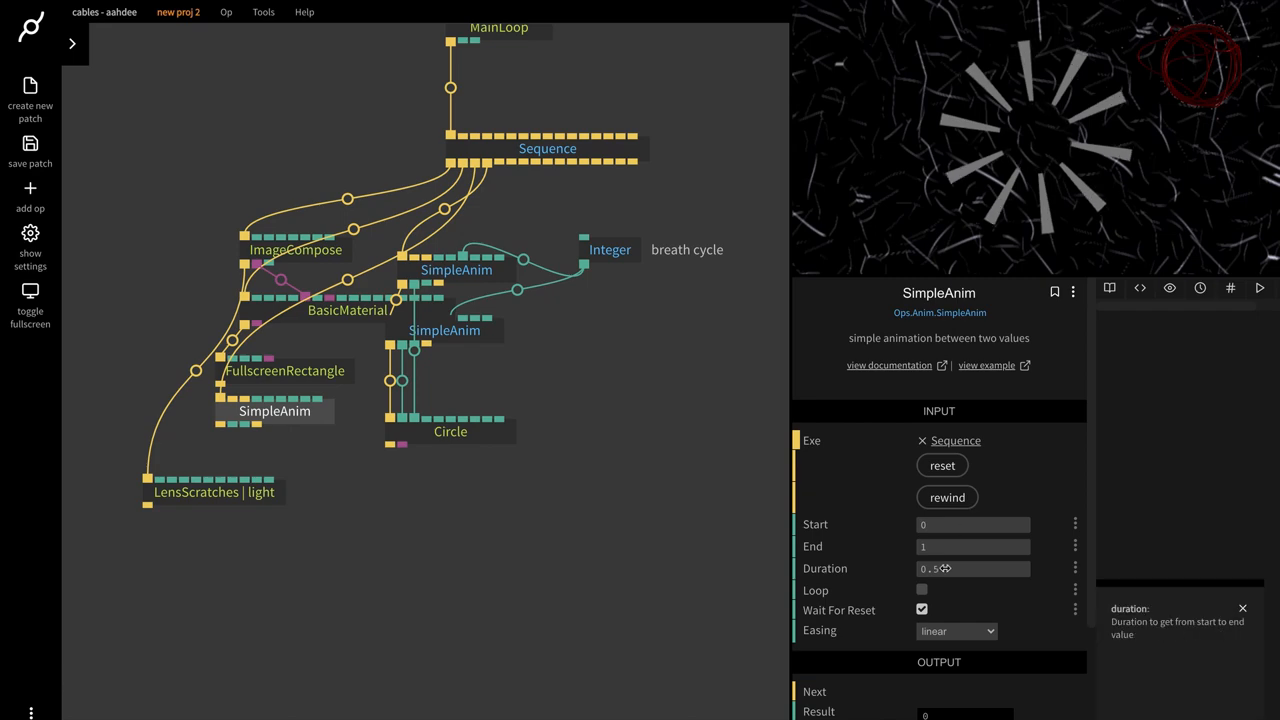
Step: Return to the cables.gl site, visit the Create menu, and open the Documentation page
left_click(212, 491)
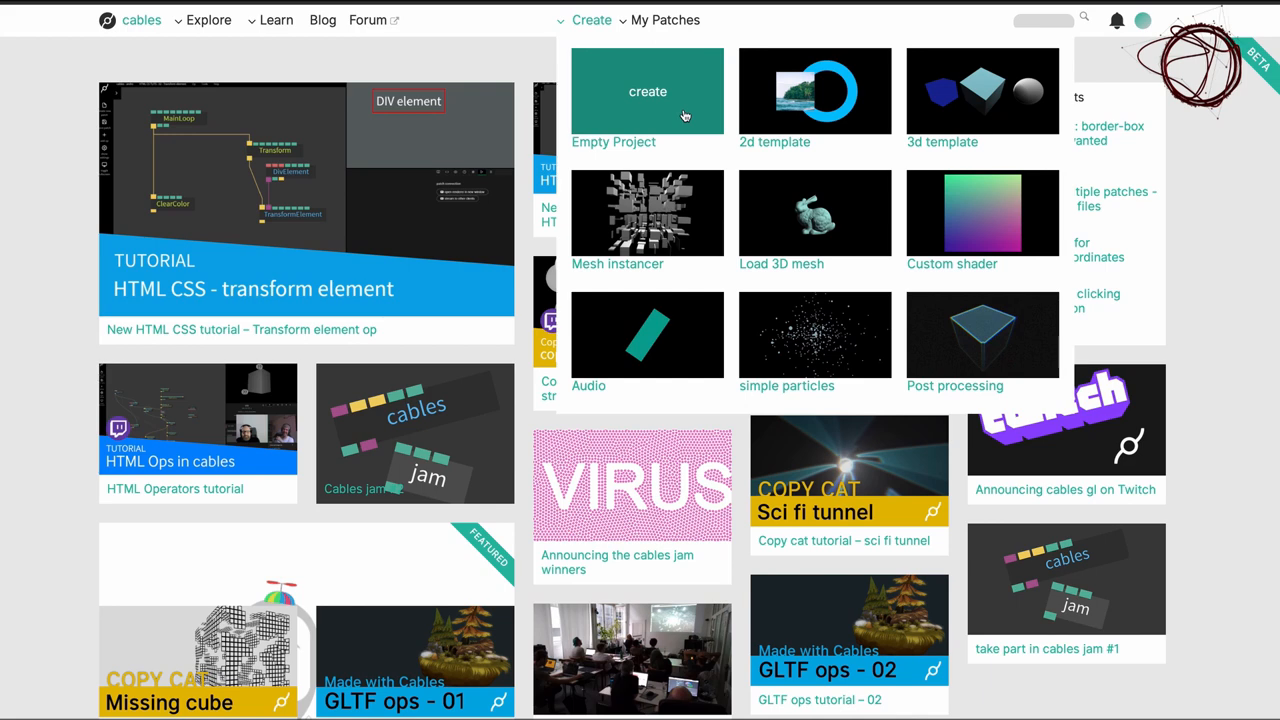
left_click(647, 91)
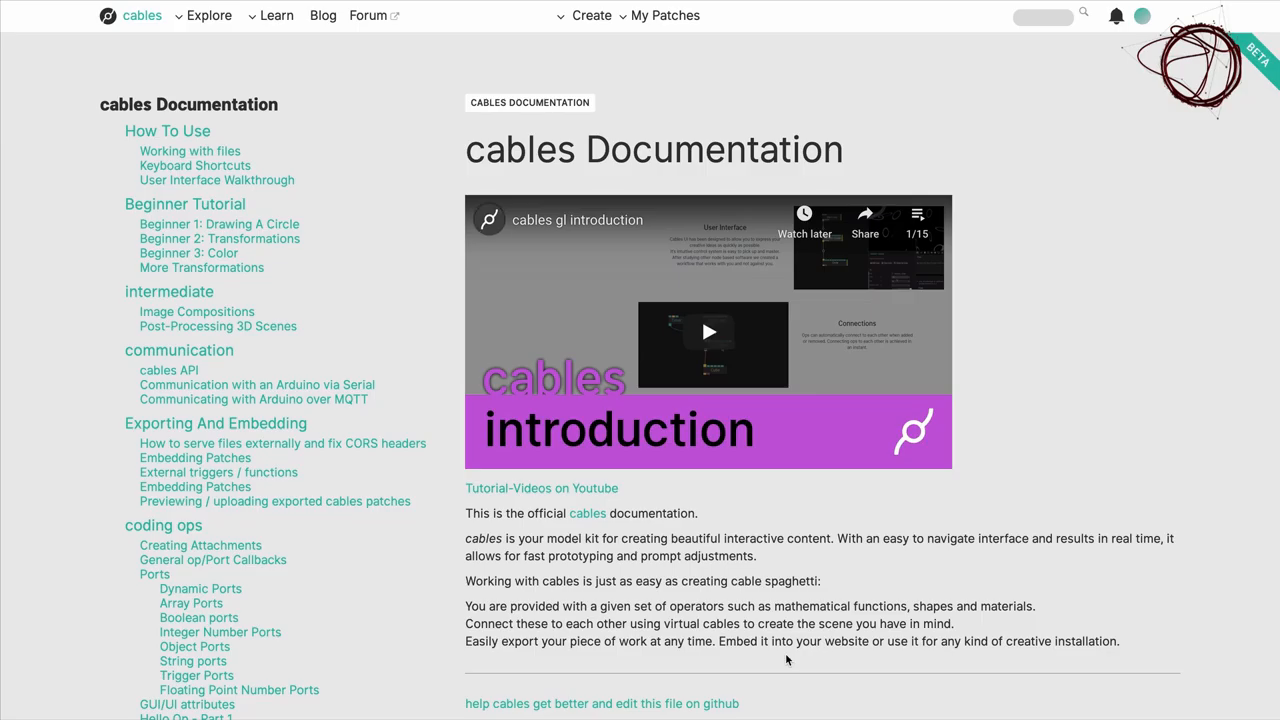
scroll("down", 3)
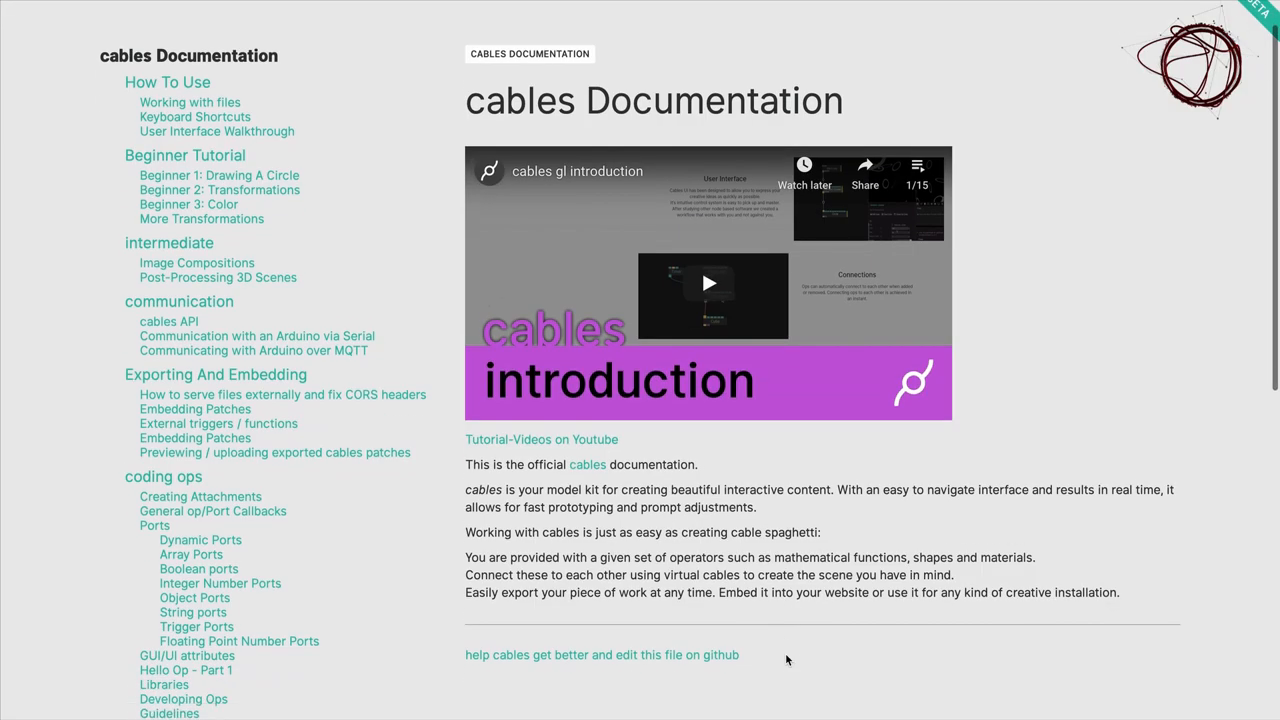
Step: Open the SimpleAnim op reference under Ops.Anim and launch its example in the editor
scroll("down", 3)
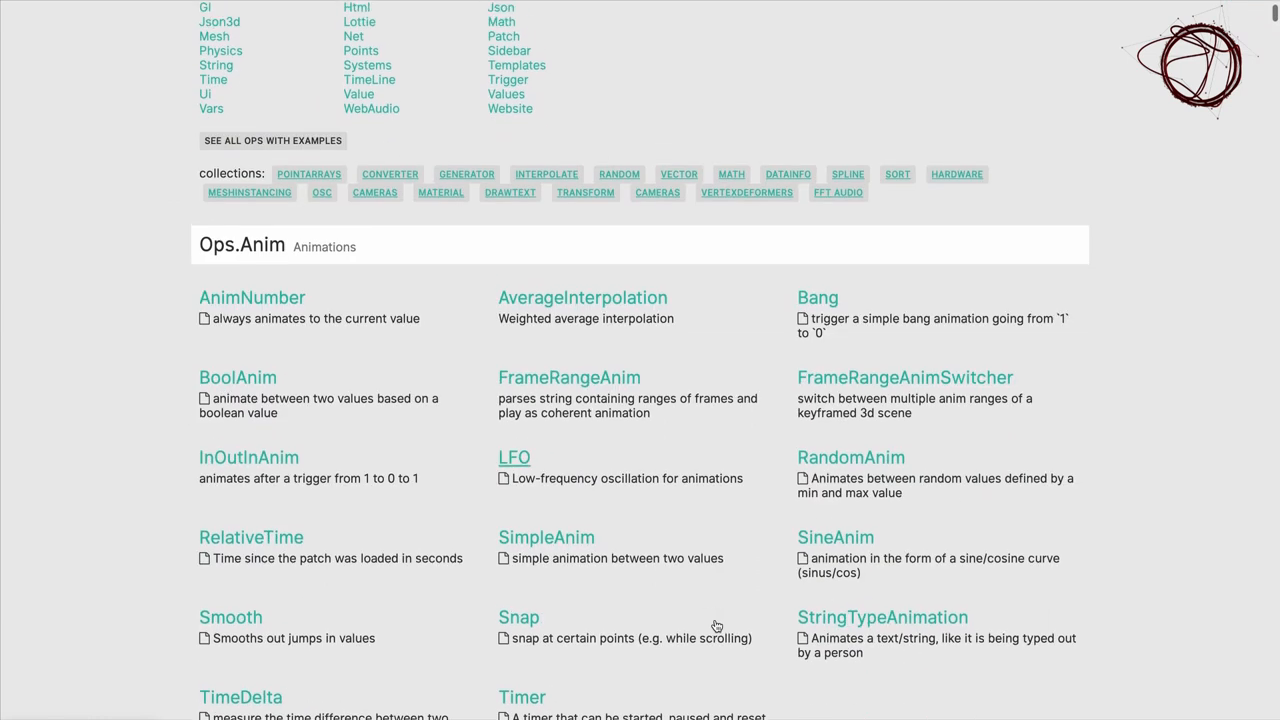
scroll("down", 3)
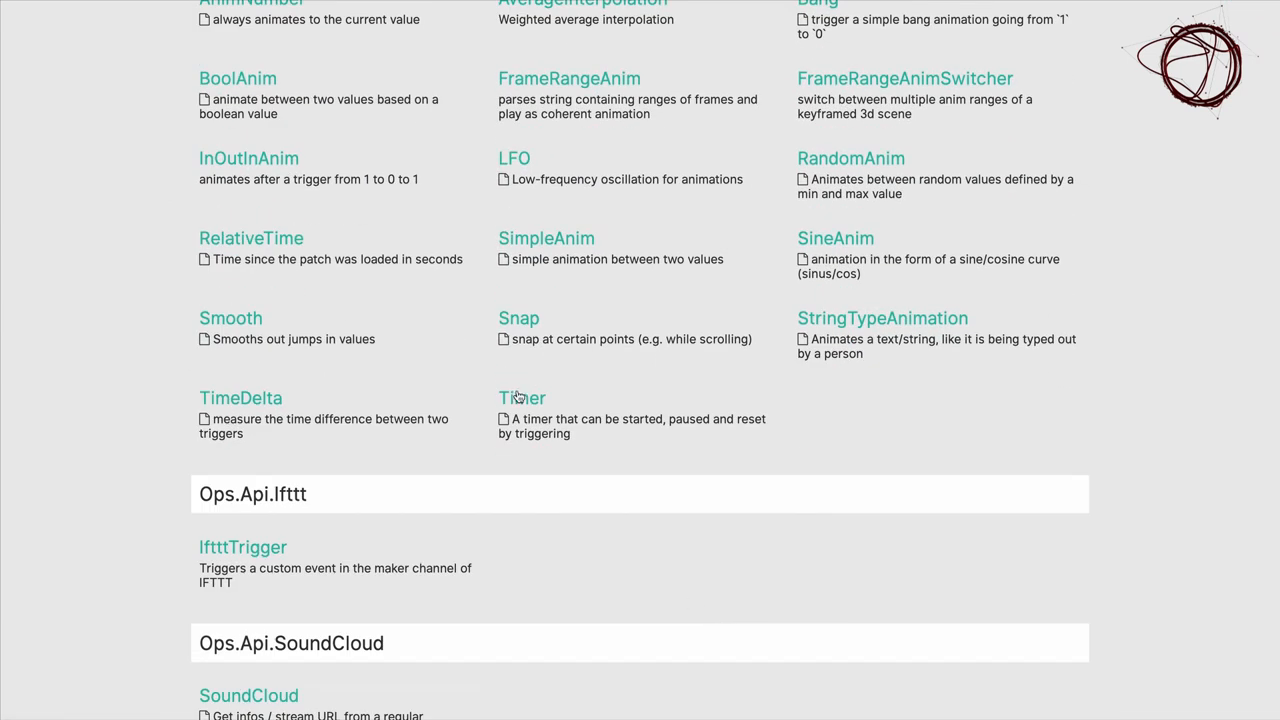
left_click(546, 238)
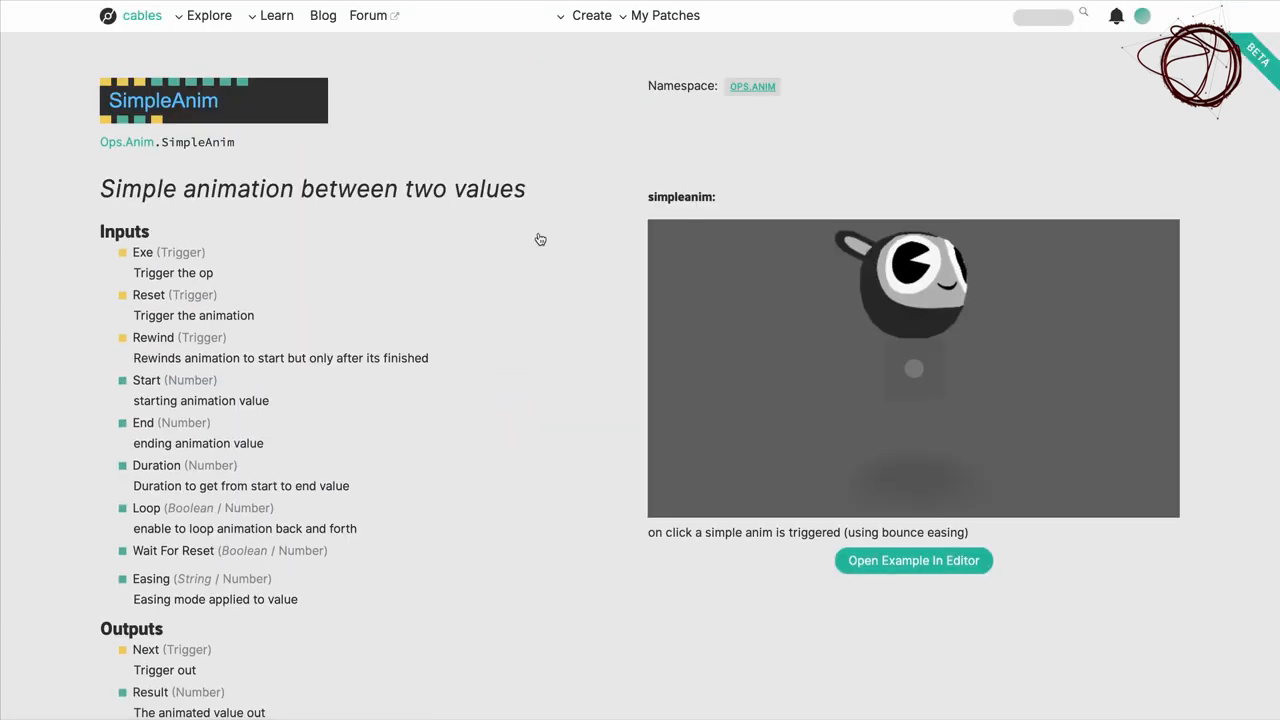
scroll("down", 3)
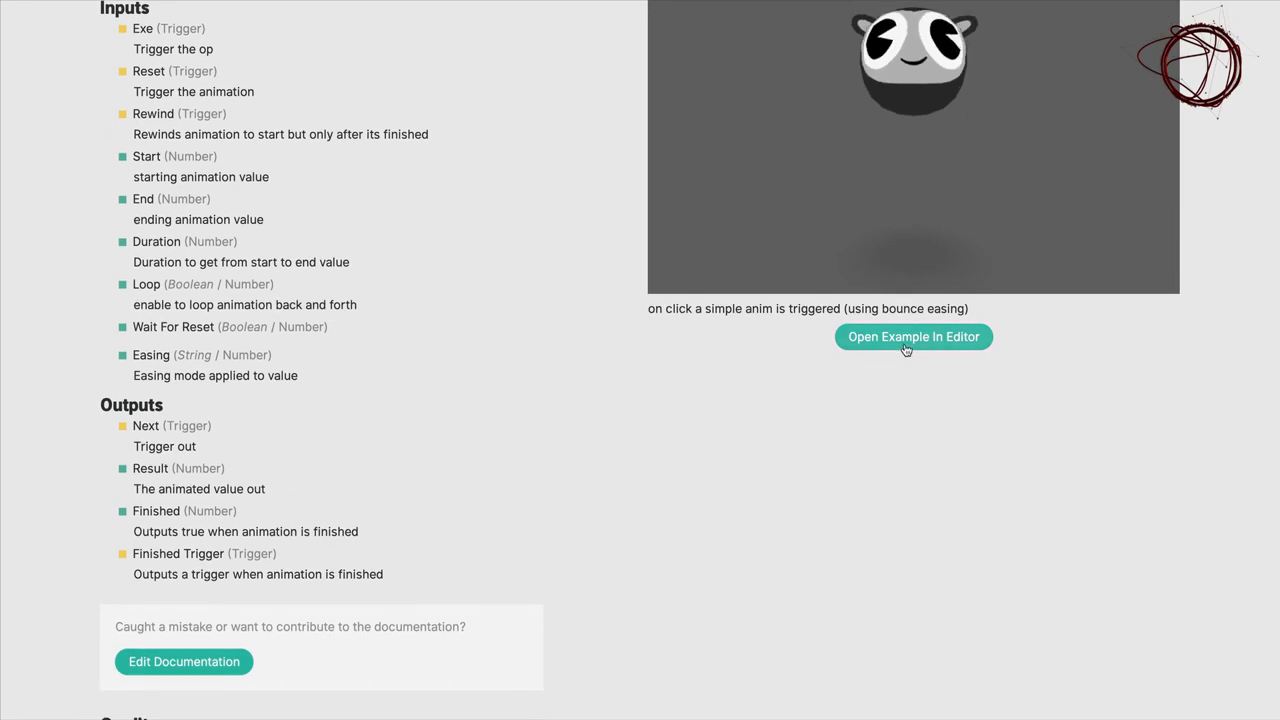
left_click(913, 337)
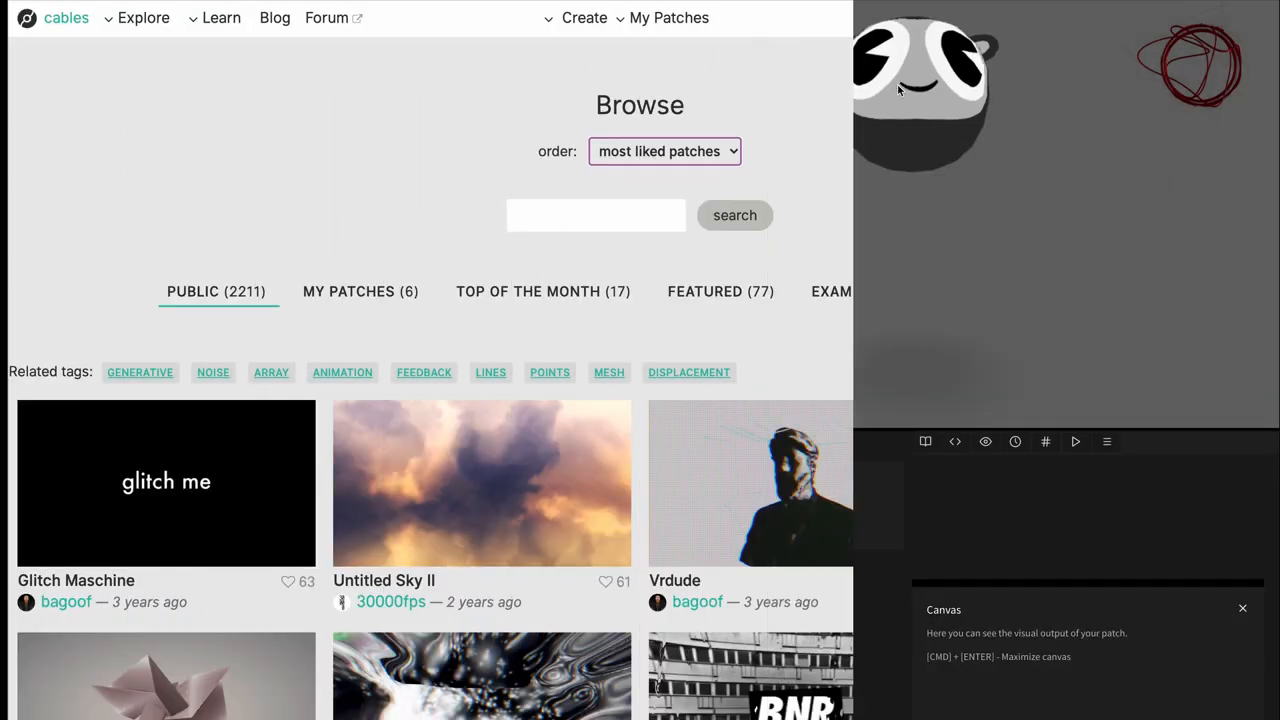
Step: Scroll down through the gallery of most liked public patches
scroll("down", 3)
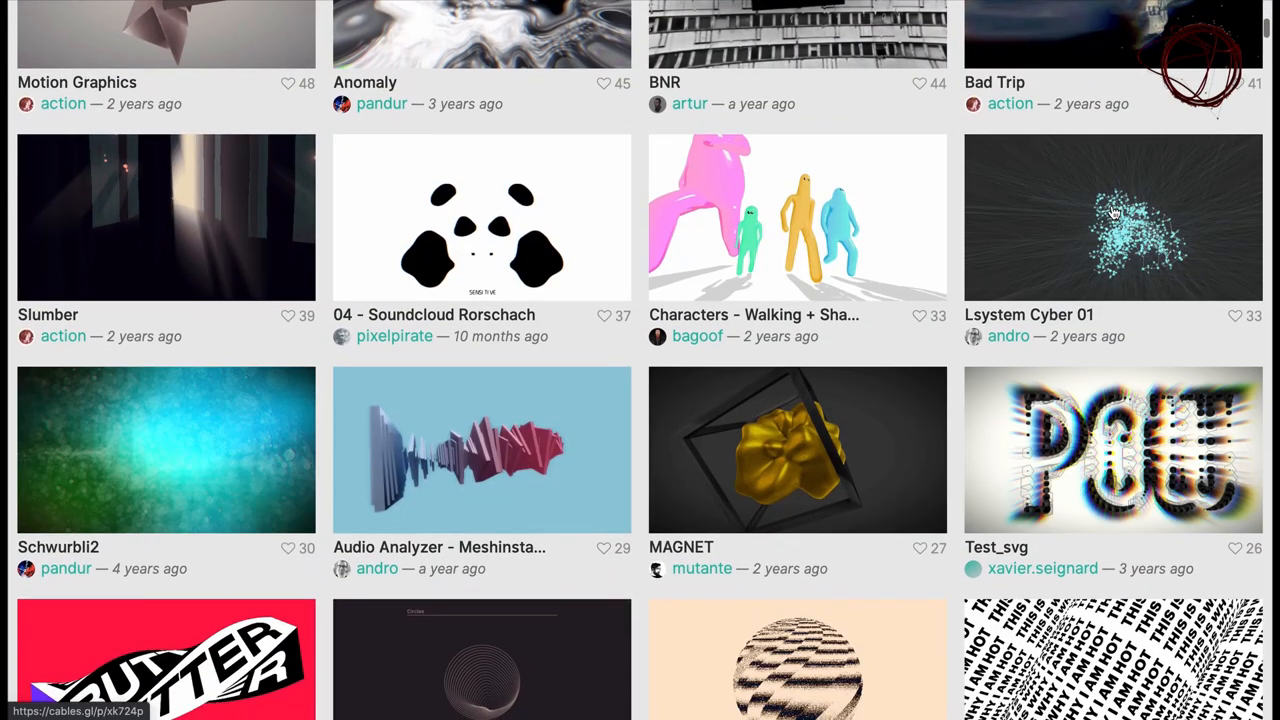
scroll("down", 3)
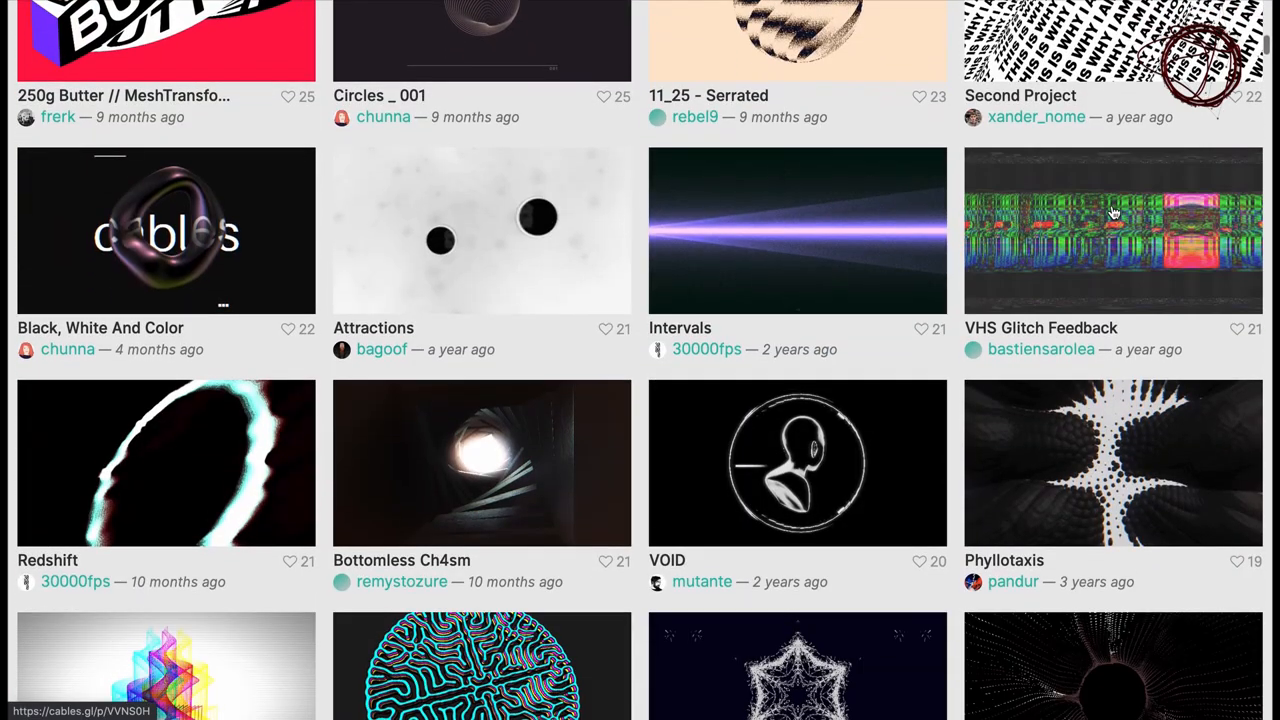
scroll("down", 3)
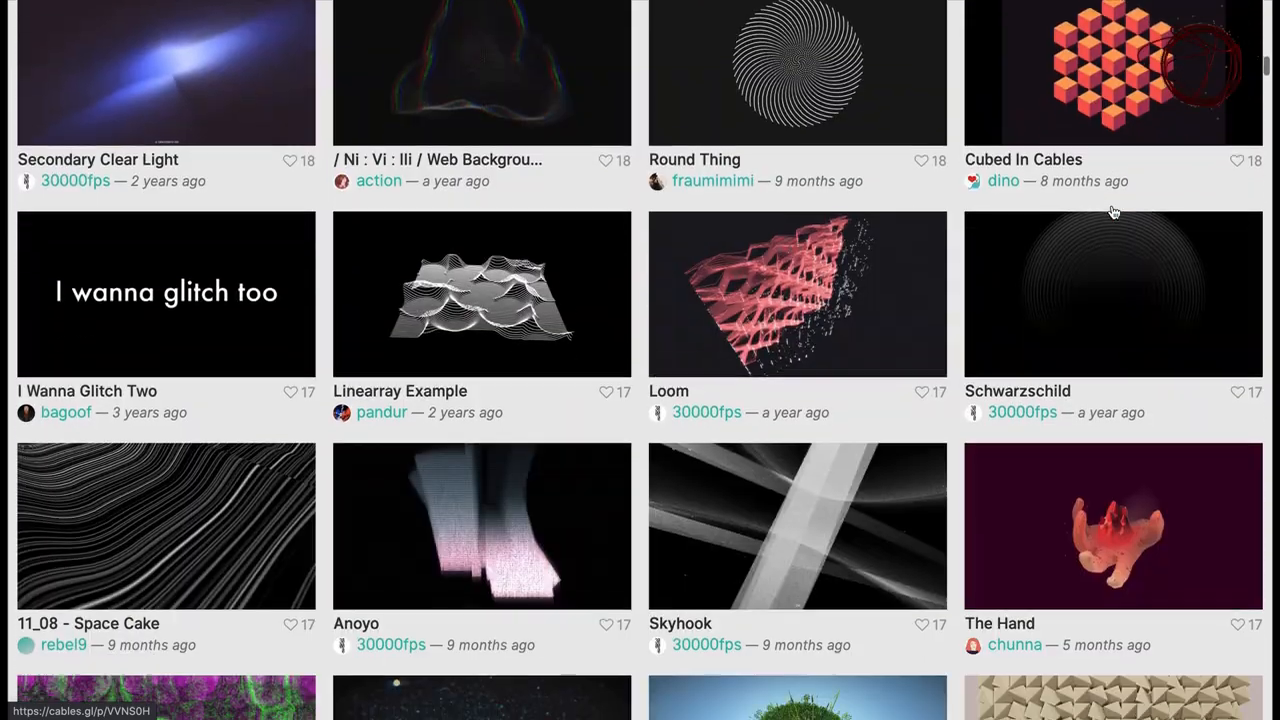
scroll("down", 3)
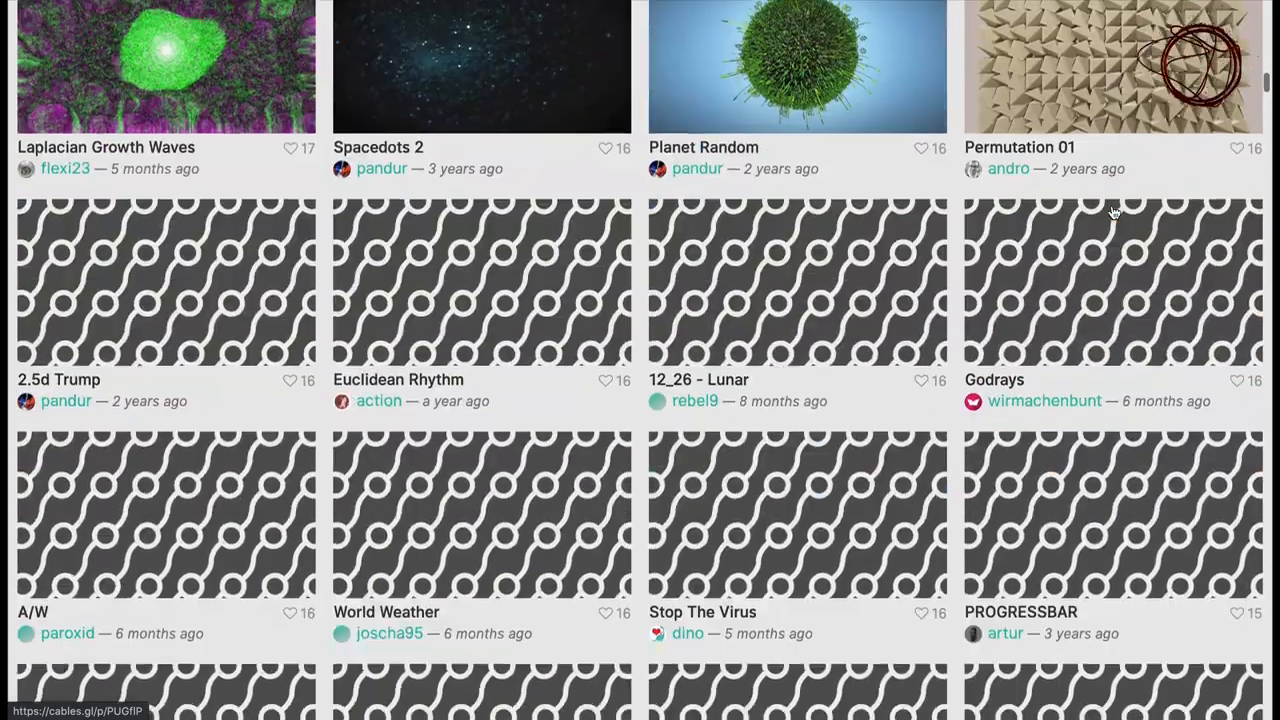
scroll("down", 3)
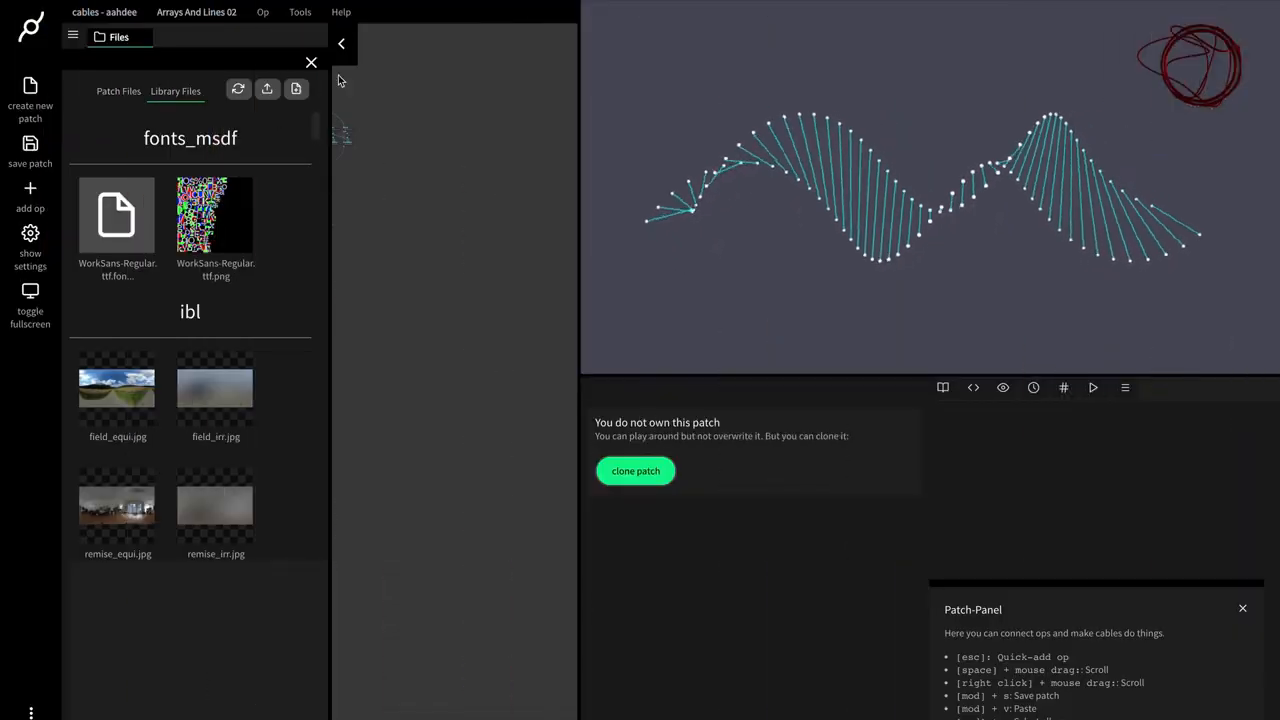
Step: Collapse the Library Files panel to reveal the Array length, Timer, ArrayMath and ArraySin ops
left_click(311, 62)
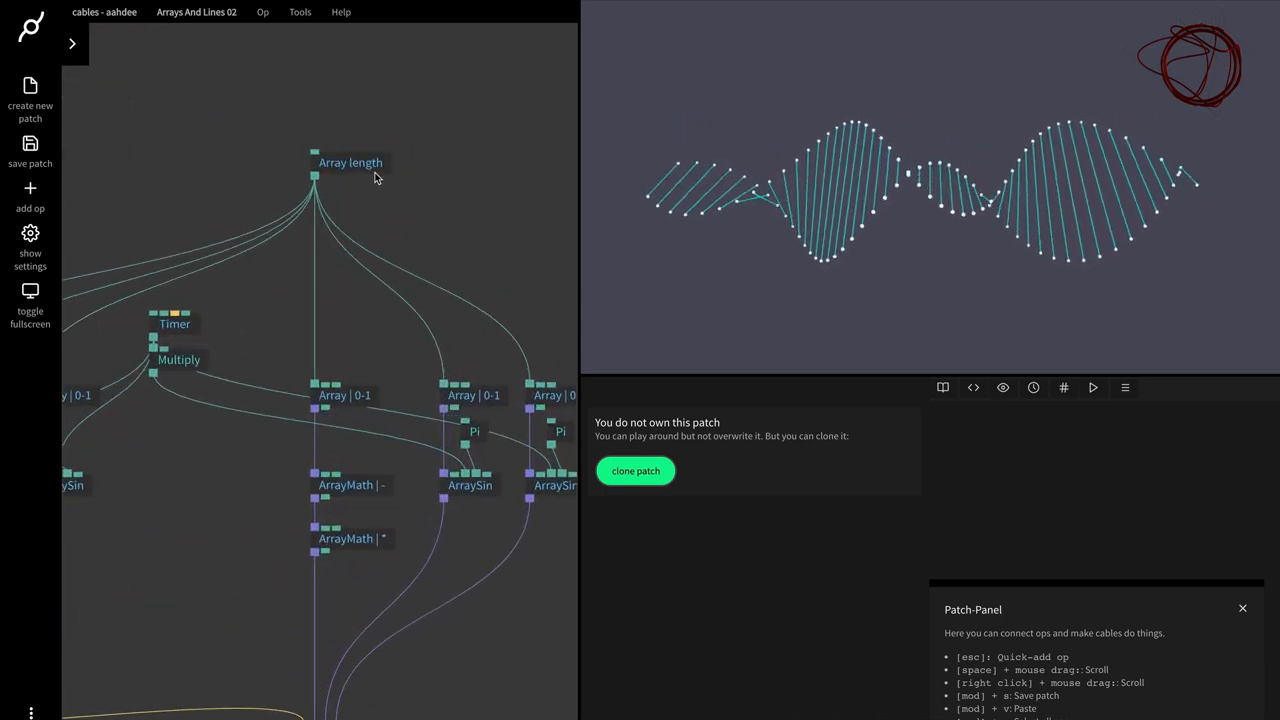
Step: Select the Array length op and enter 20 in its Value field
left_click(350, 162)
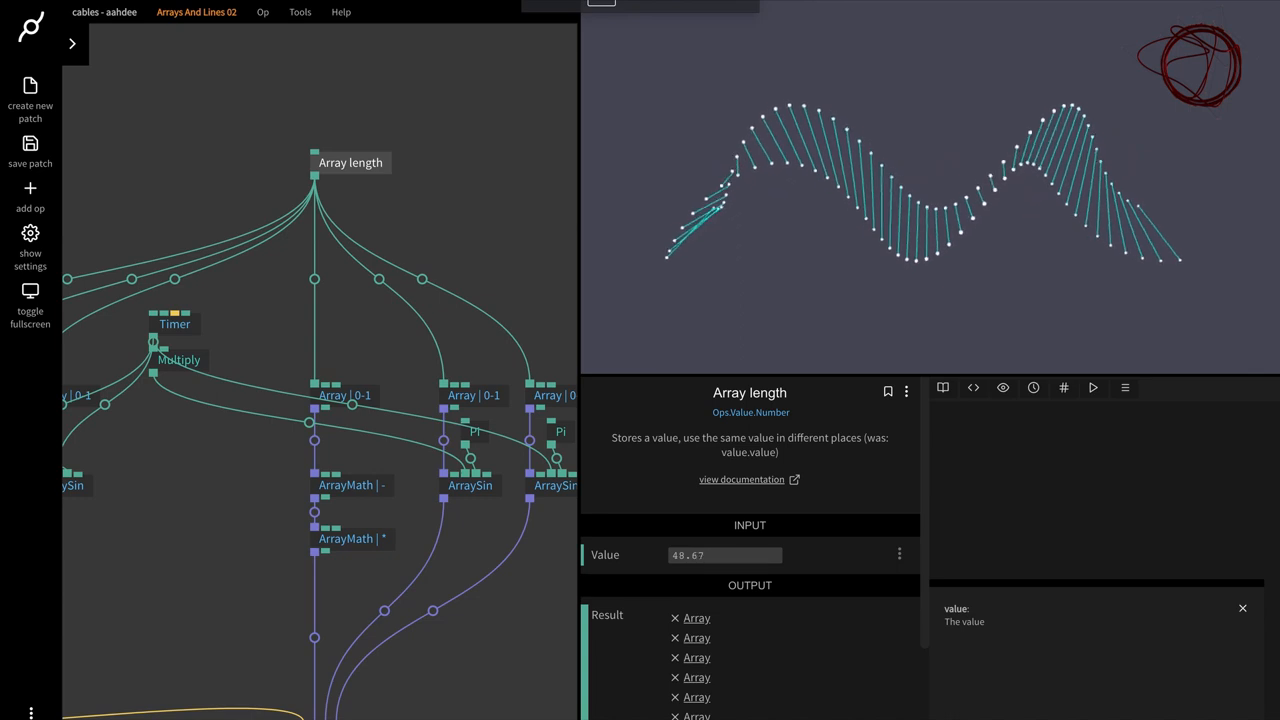
left_click(724, 555)
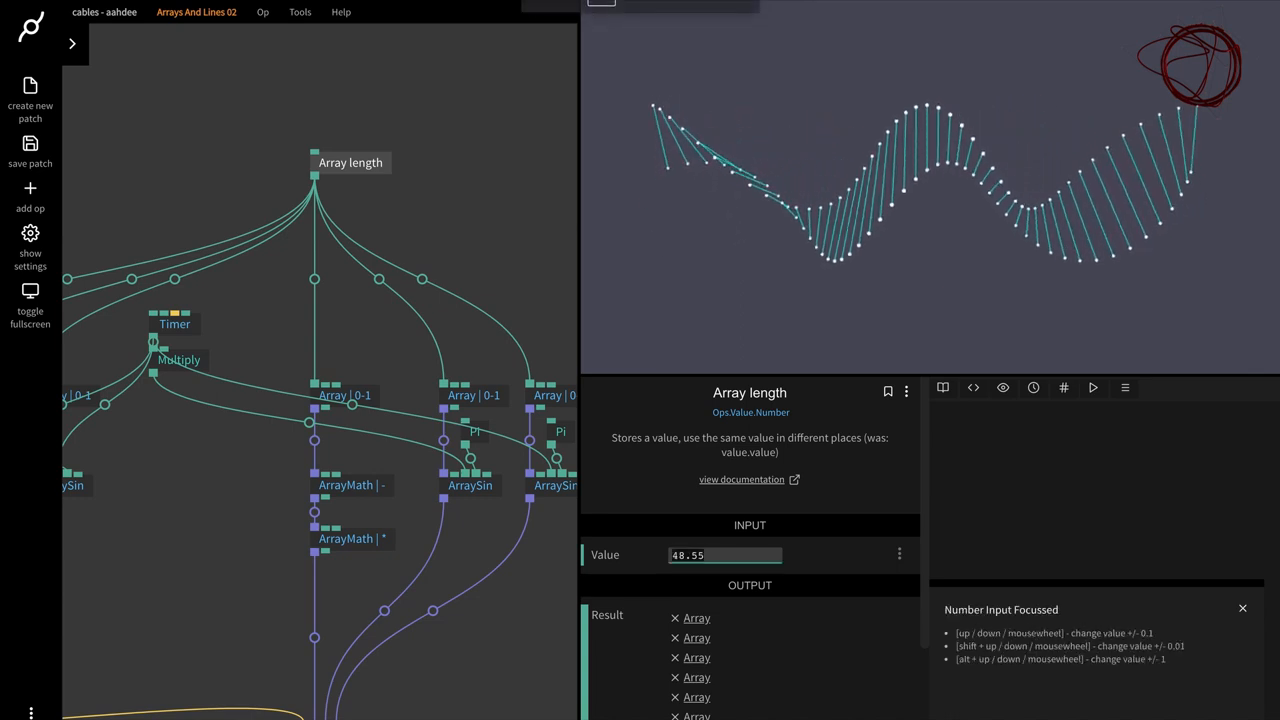
type("20")
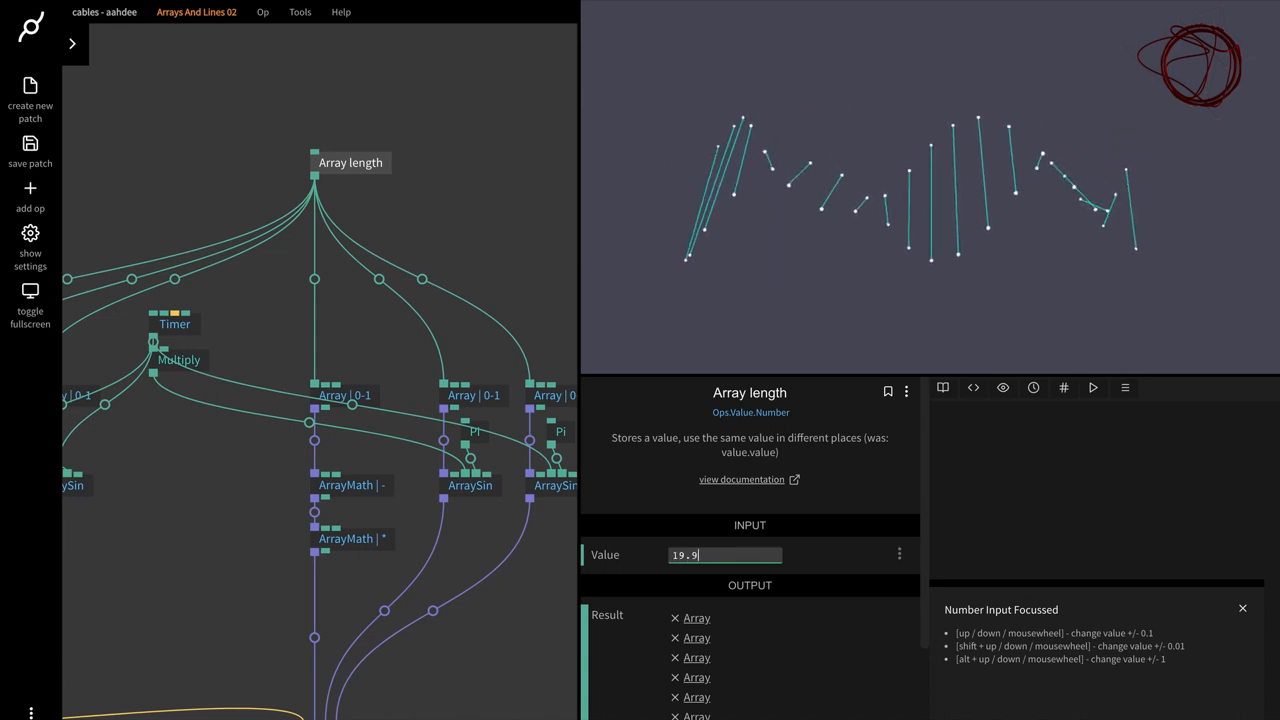
type("20")
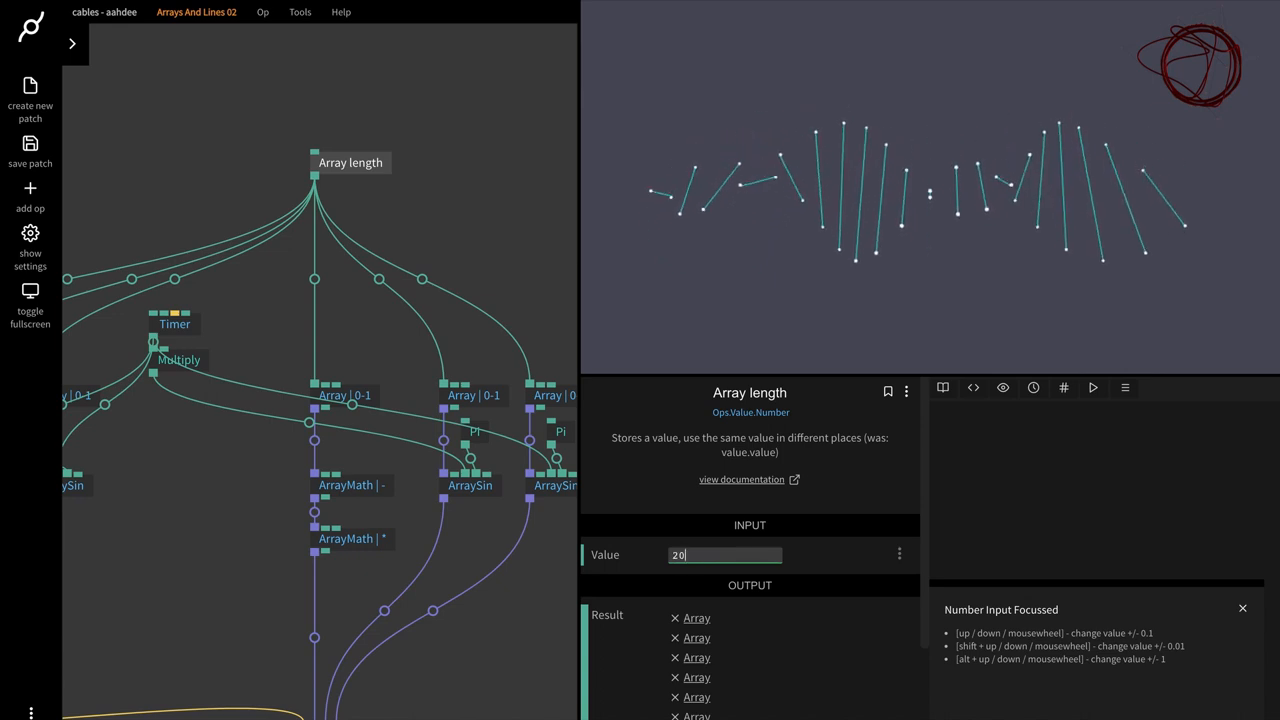